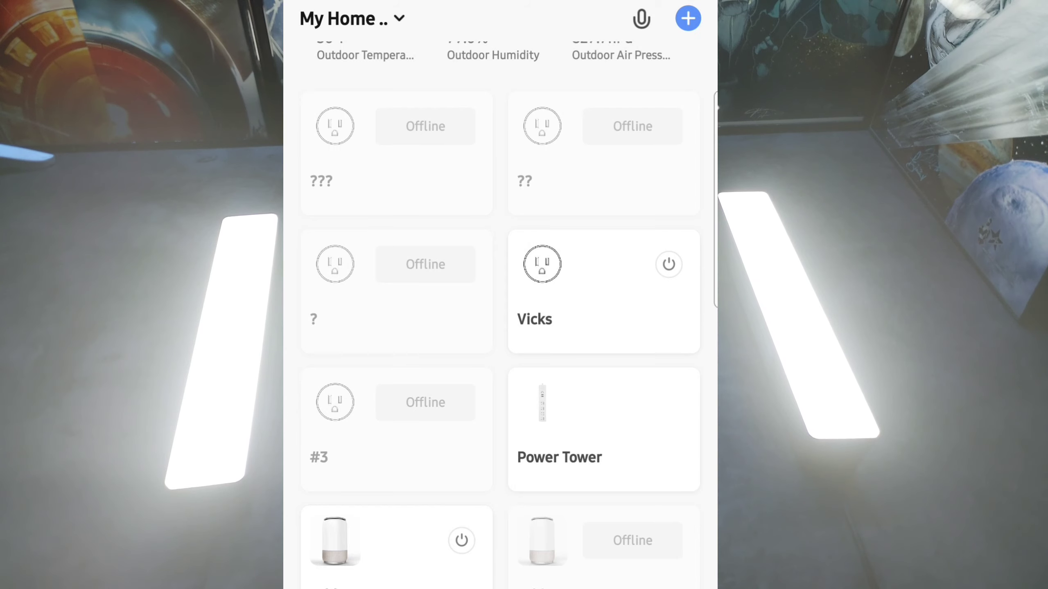
# Start adding a new device and choose the light device type
pyautogui.click(687, 18)
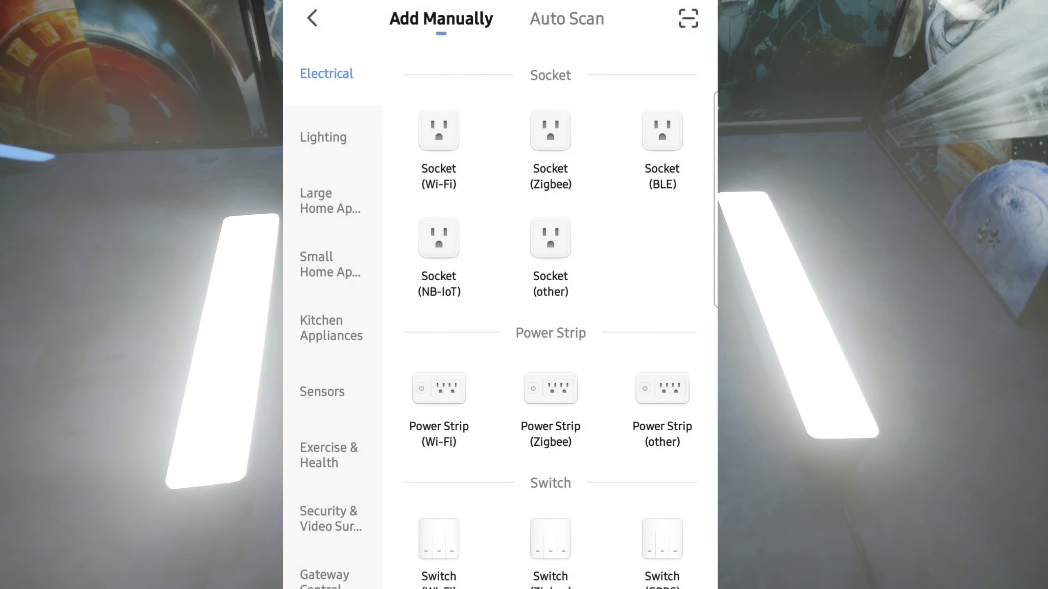
pyautogui.click(323, 137)
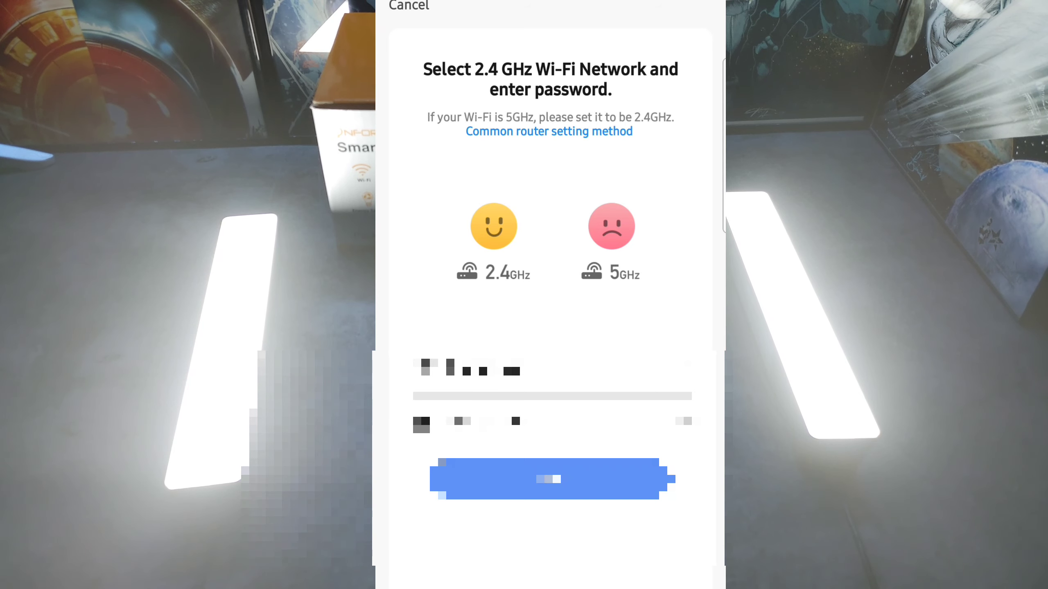
# Pair over the chosen Wi-Fi network until On1 and On2 report Added successfully
pyautogui.click(548, 479)
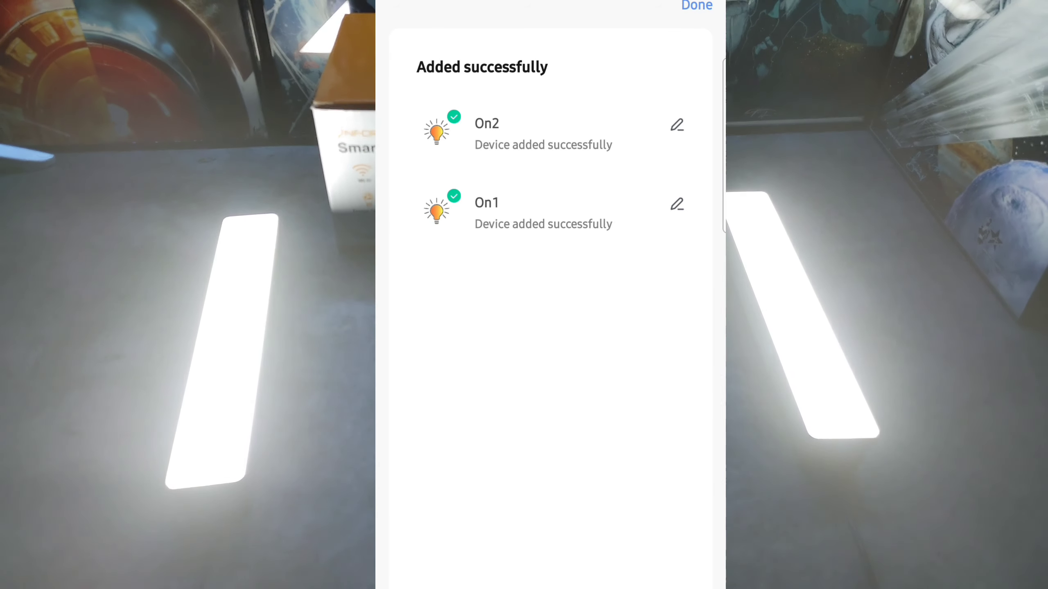
# Keep the default names On1 and On2 and finish adding them to the home list
pyautogui.click(675, 125)
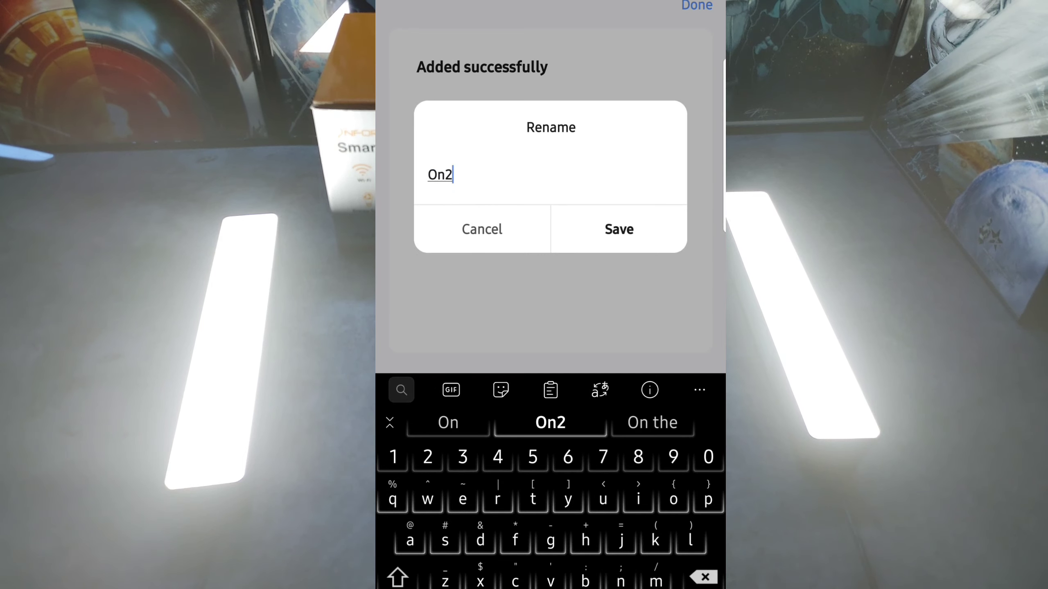
pyautogui.click(617, 230)
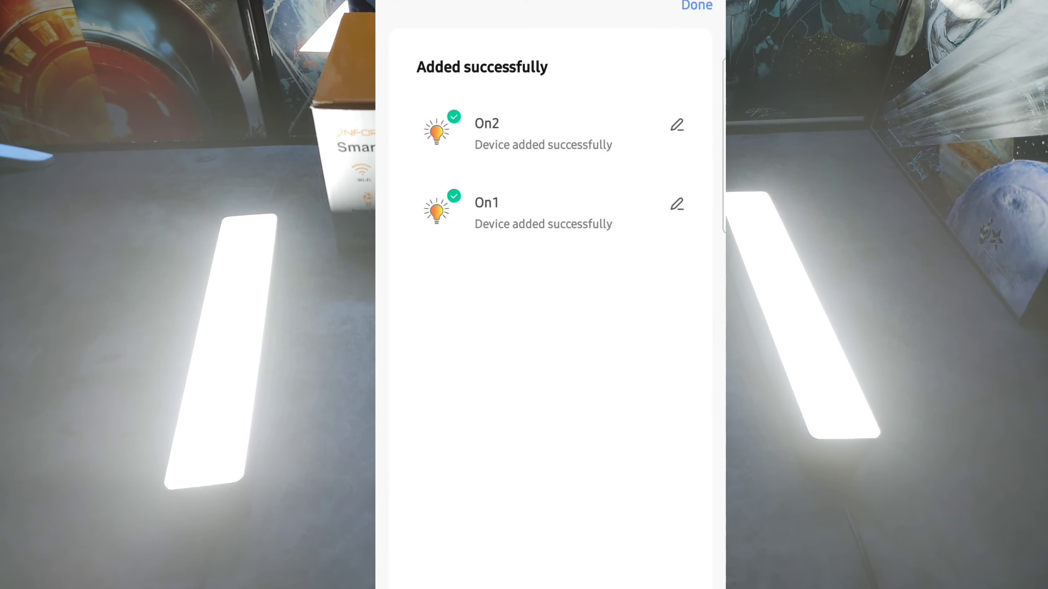
pyautogui.click(695, 6)
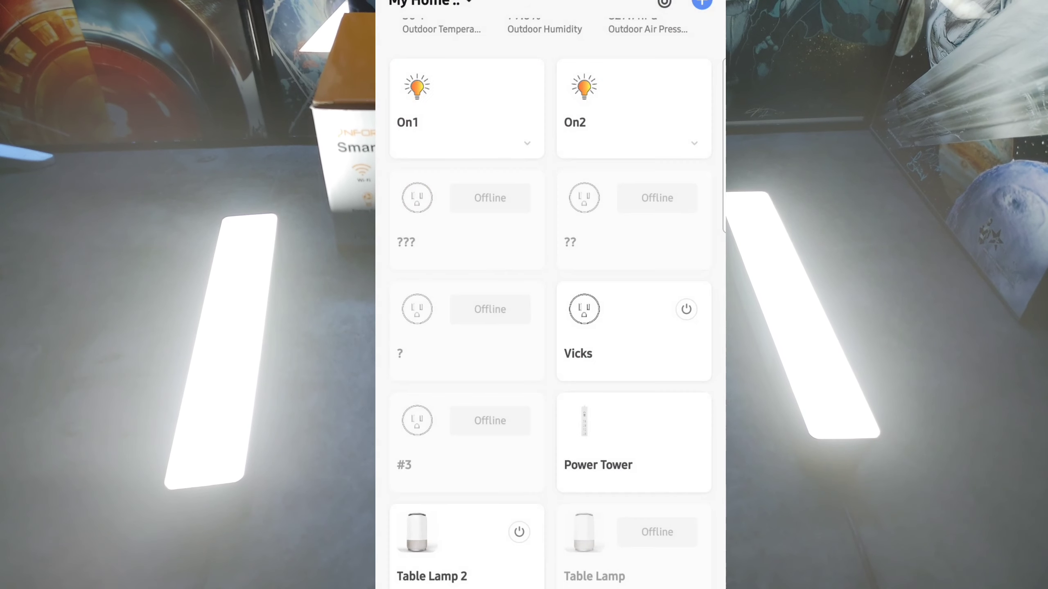
# Turn the On2 light bar cyan on the colour wheel and go to its device settings
pyautogui.scroll(-3)
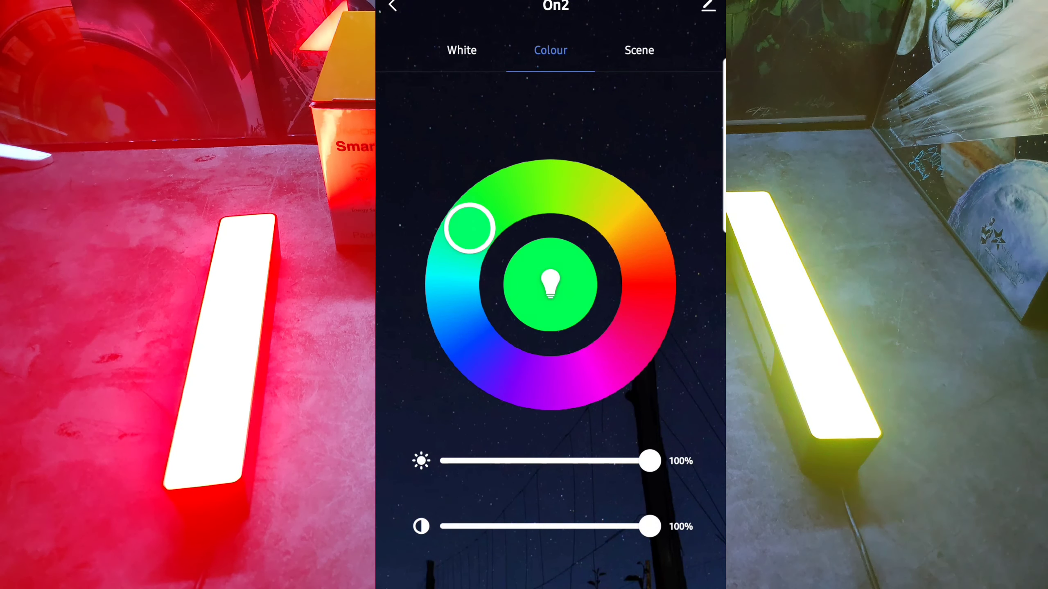
pyautogui.moveTo(469, 228); pyautogui.dragTo(451, 263)
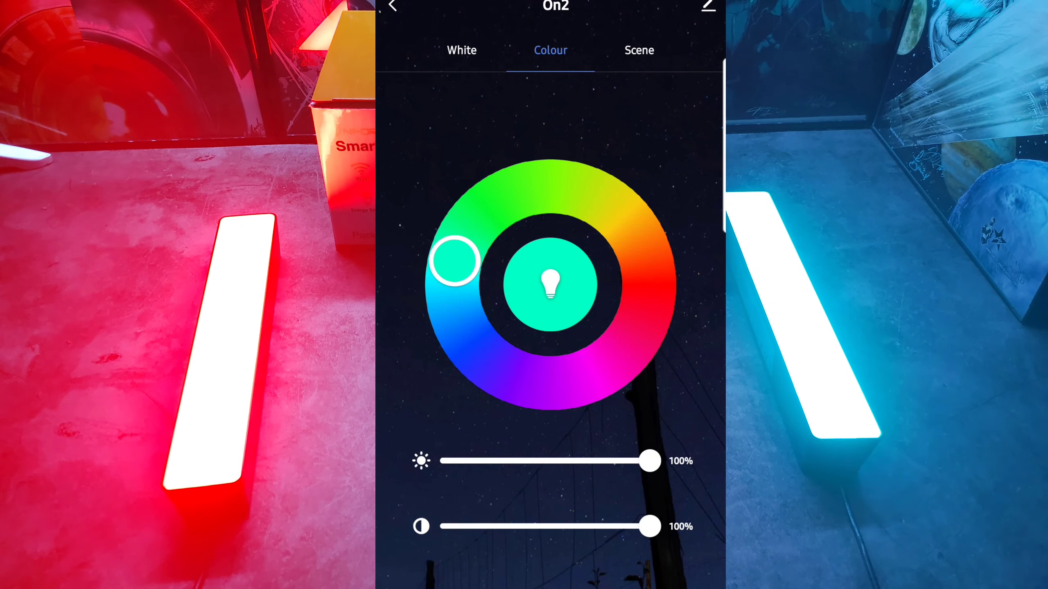
pyautogui.click(707, 5)
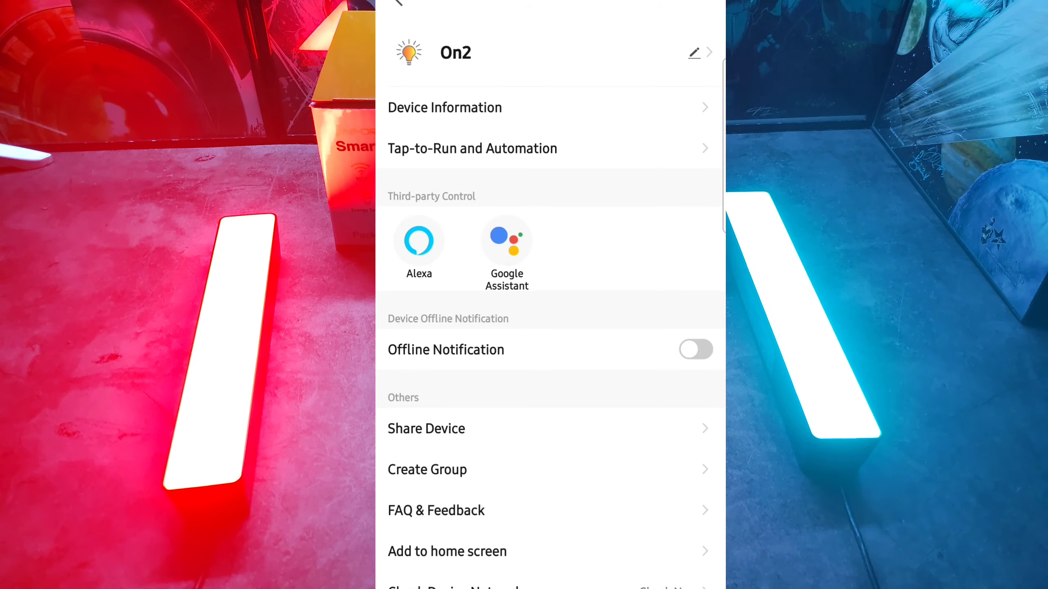
# Create a group of On1 and On2 named 'Game Time' and save it
pyautogui.click(427, 469)
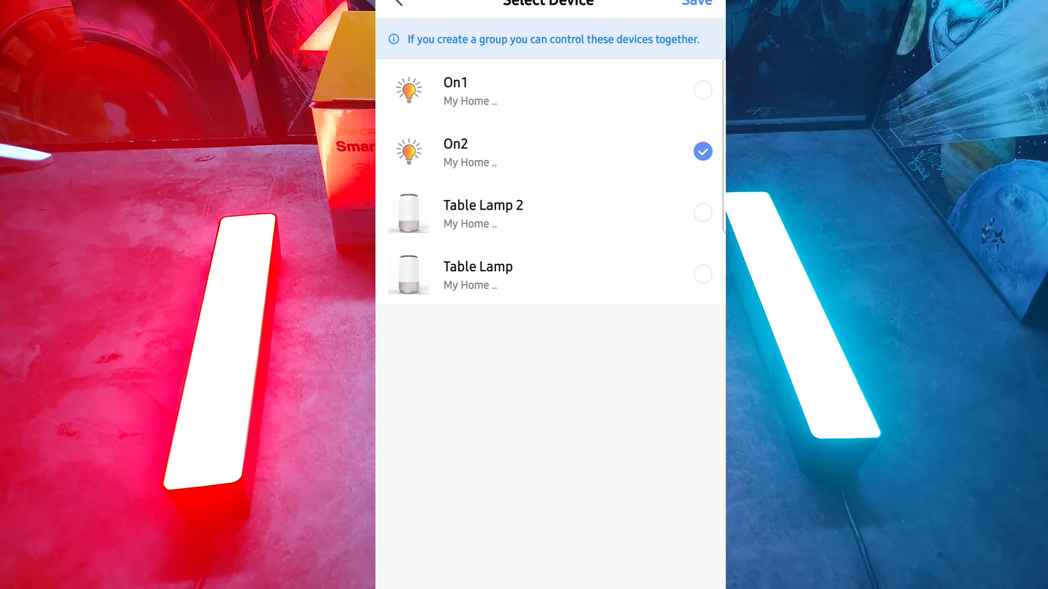
pyautogui.click(702, 89)
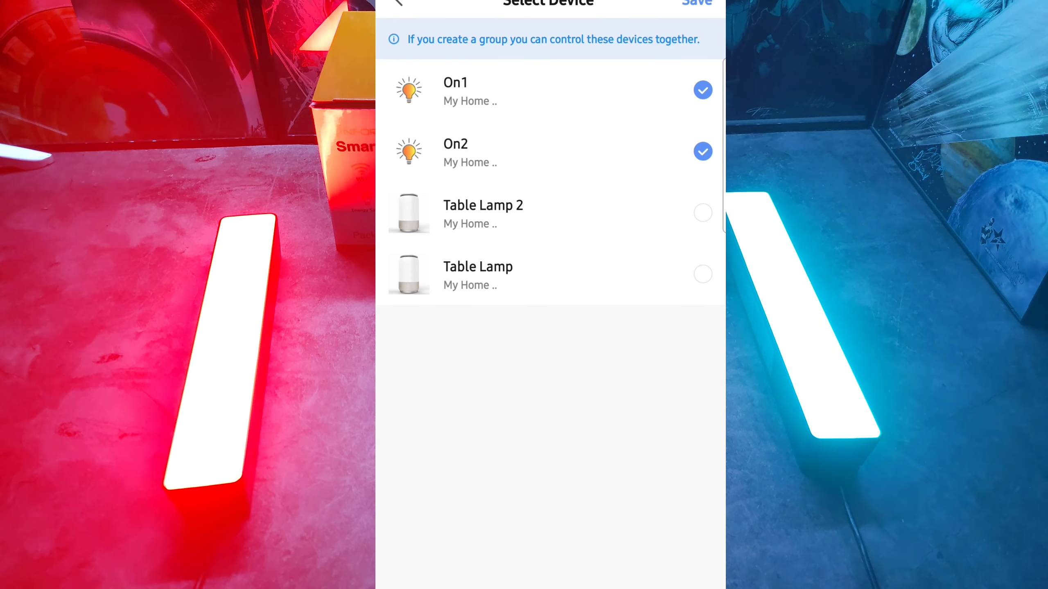
pyautogui.click(697, 3)
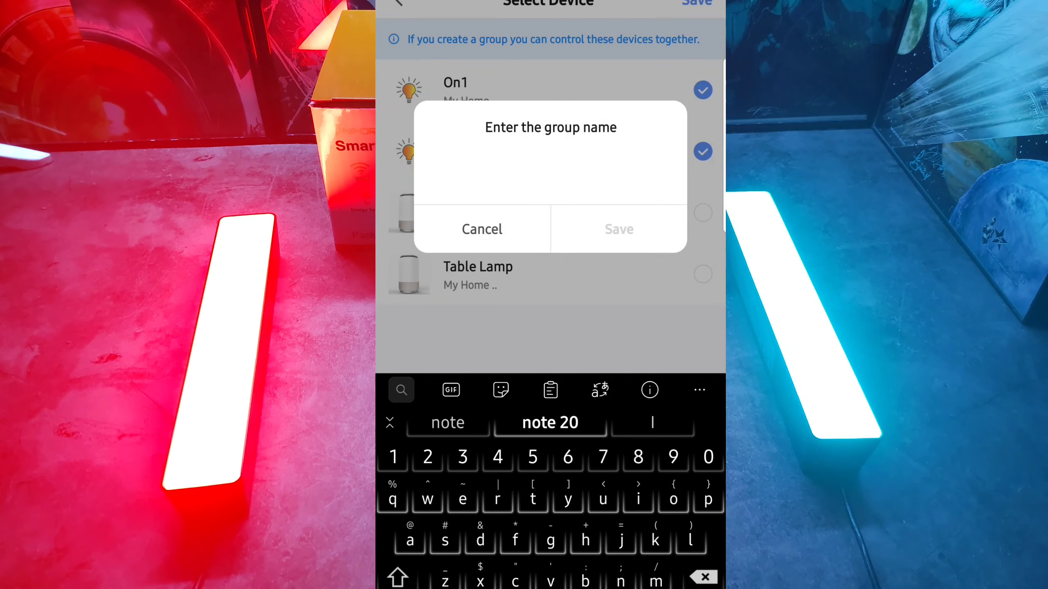
pyautogui.write('Game')
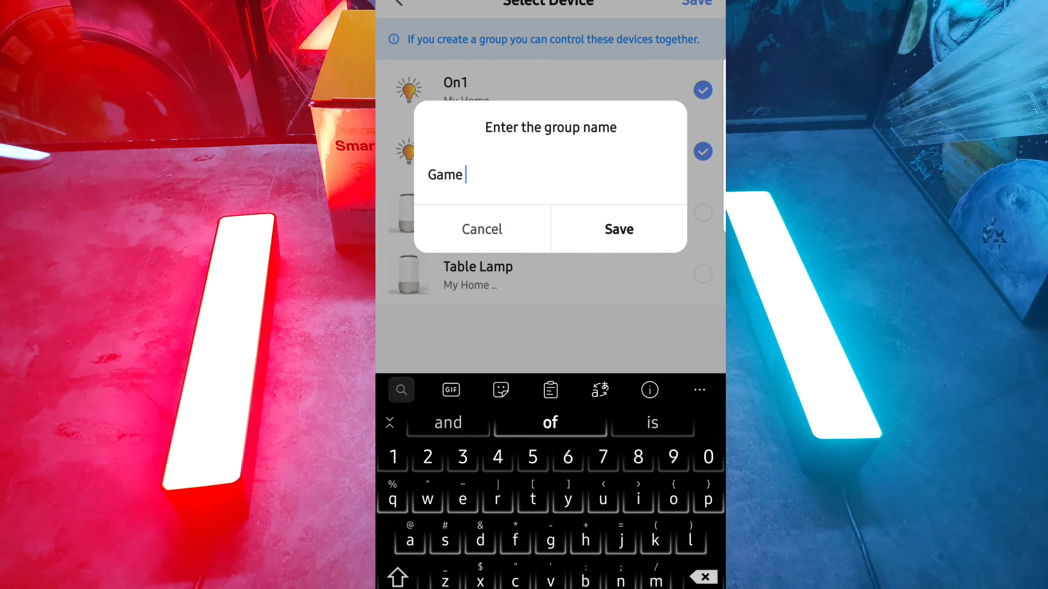
pyautogui.write('Time')
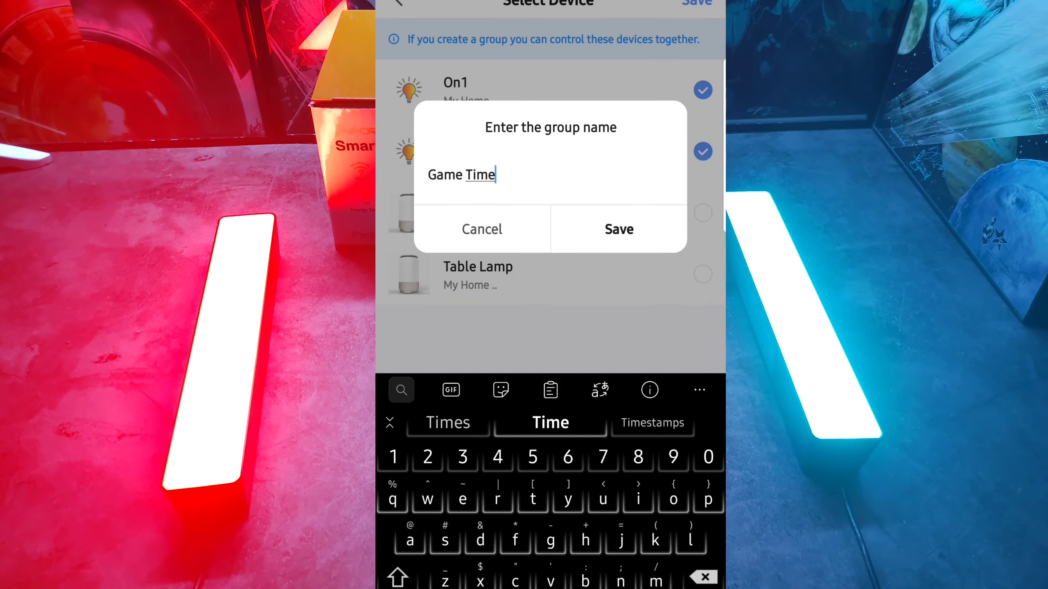
pyautogui.click(618, 228)
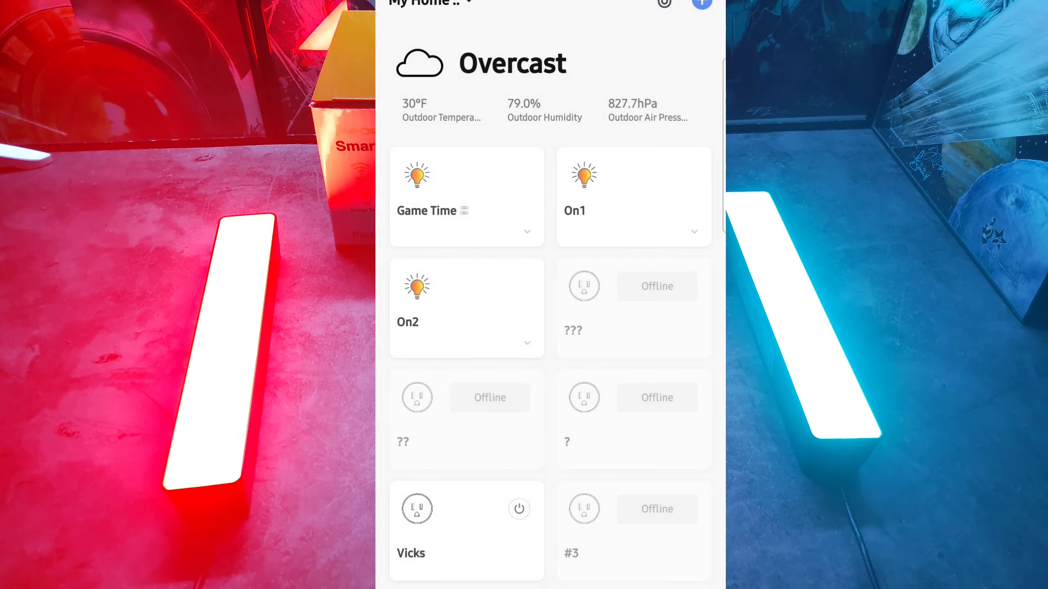
# Sweep the Game Time group through warm, neutral and cool white
pyautogui.click(465, 197)
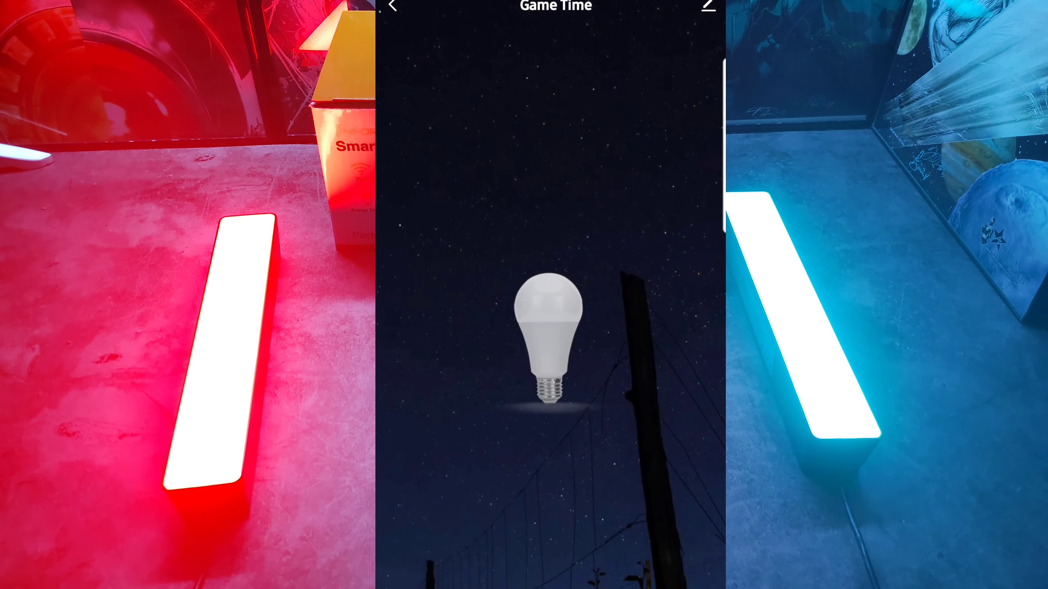
pyautogui.click(396, 5)
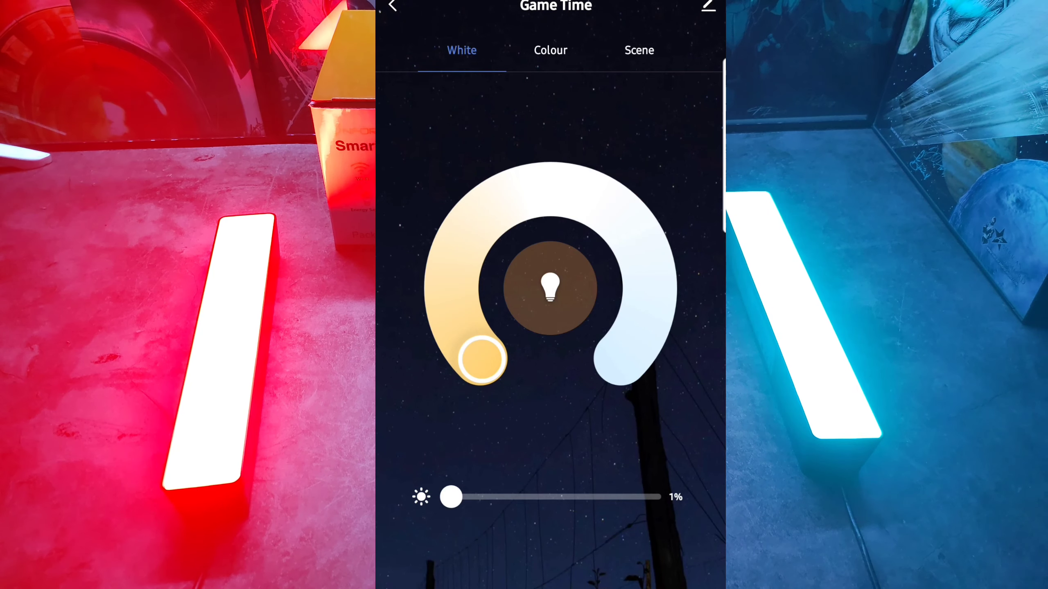
pyautogui.moveTo(482, 358); pyautogui.dragTo(638, 237)
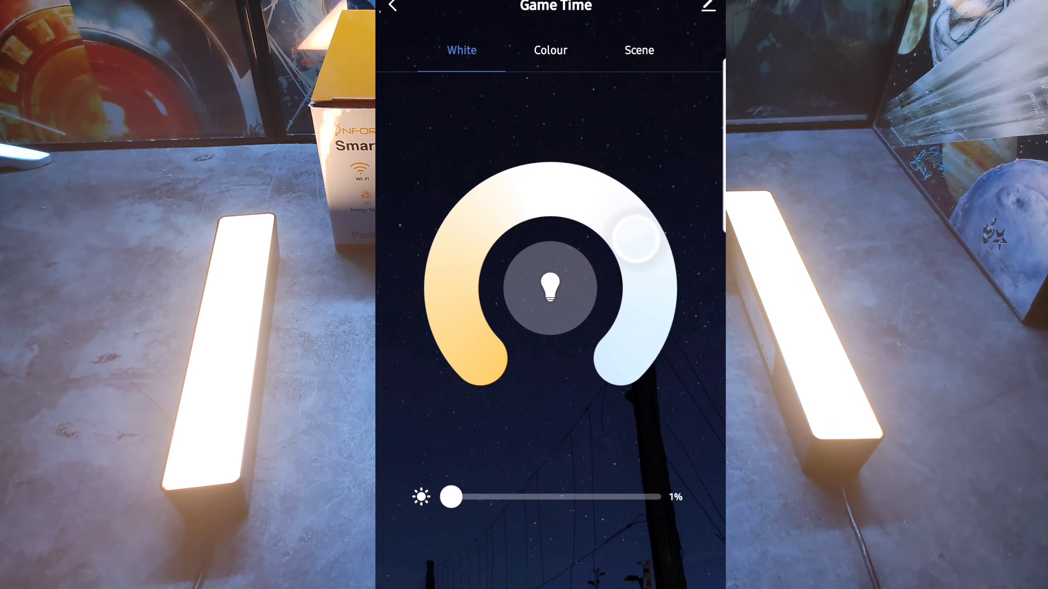
pyautogui.moveTo(639, 237); pyautogui.dragTo(555, 191)
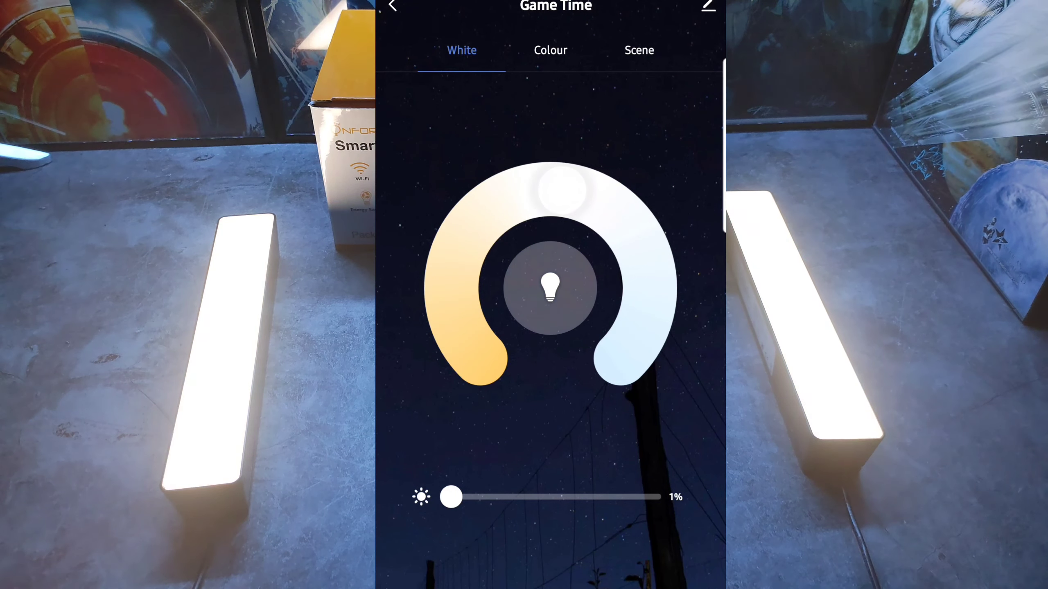
pyautogui.moveTo(555, 194); pyautogui.dragTo(618, 358)
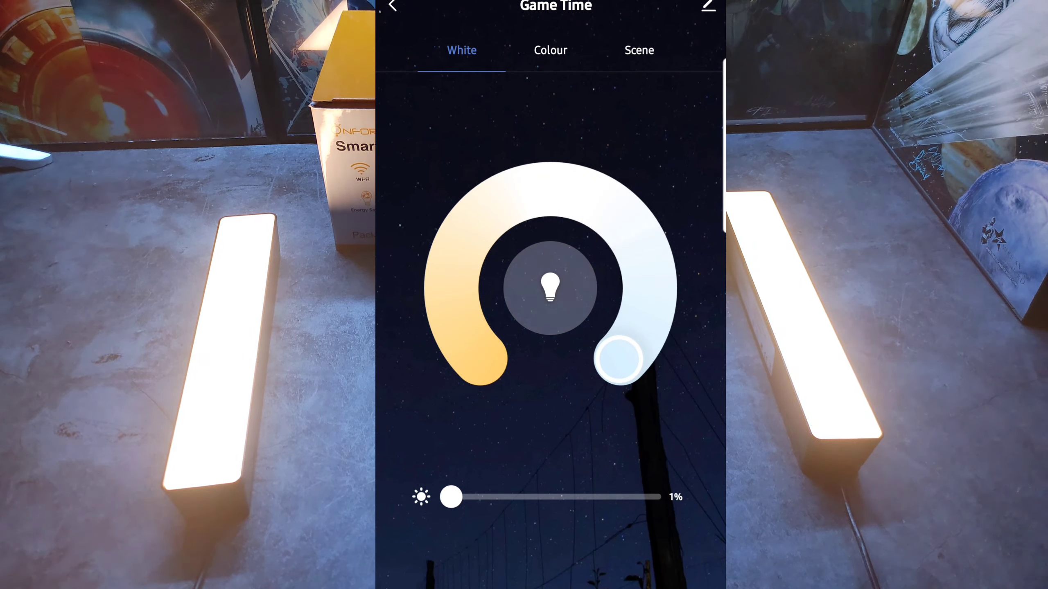
# Switch the group to colour mode and turn both light bars magenta
pyautogui.click(550, 49)
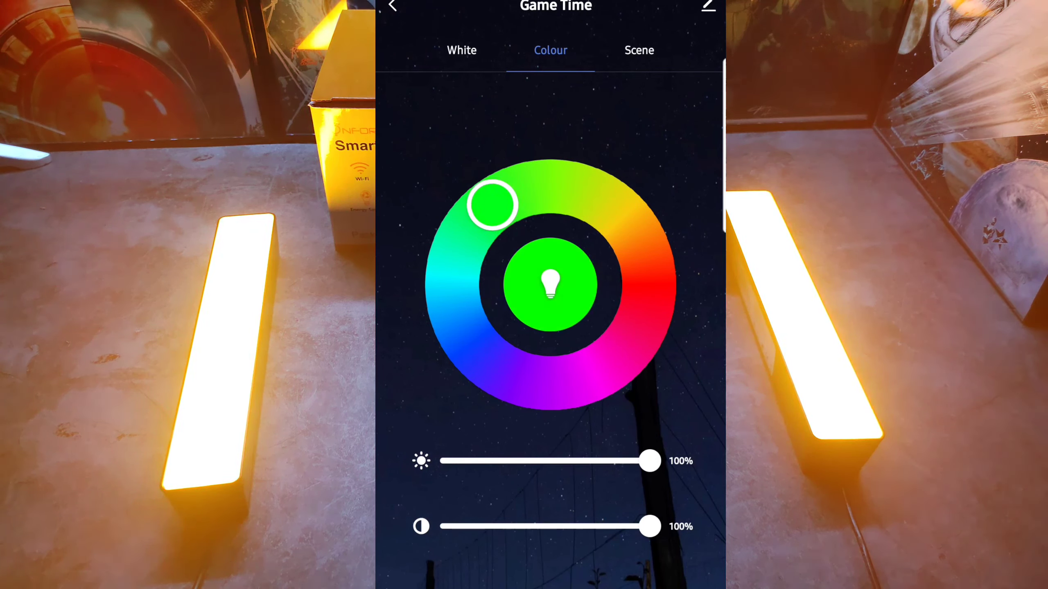
pyautogui.moveTo(491, 204); pyautogui.dragTo(594, 373)
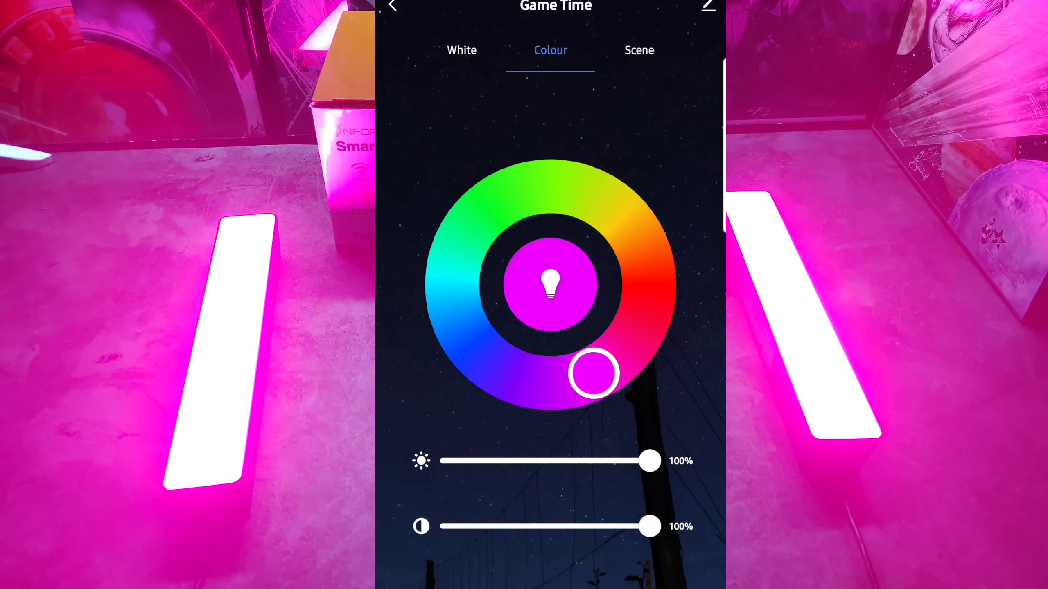
pyautogui.click(392, 6)
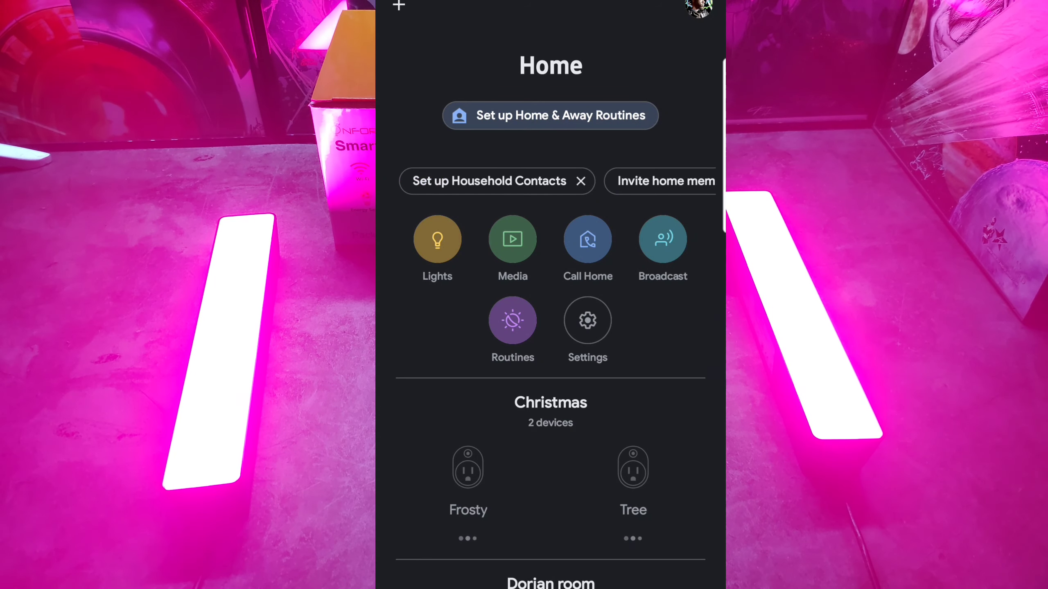
pyautogui.scroll(-3)
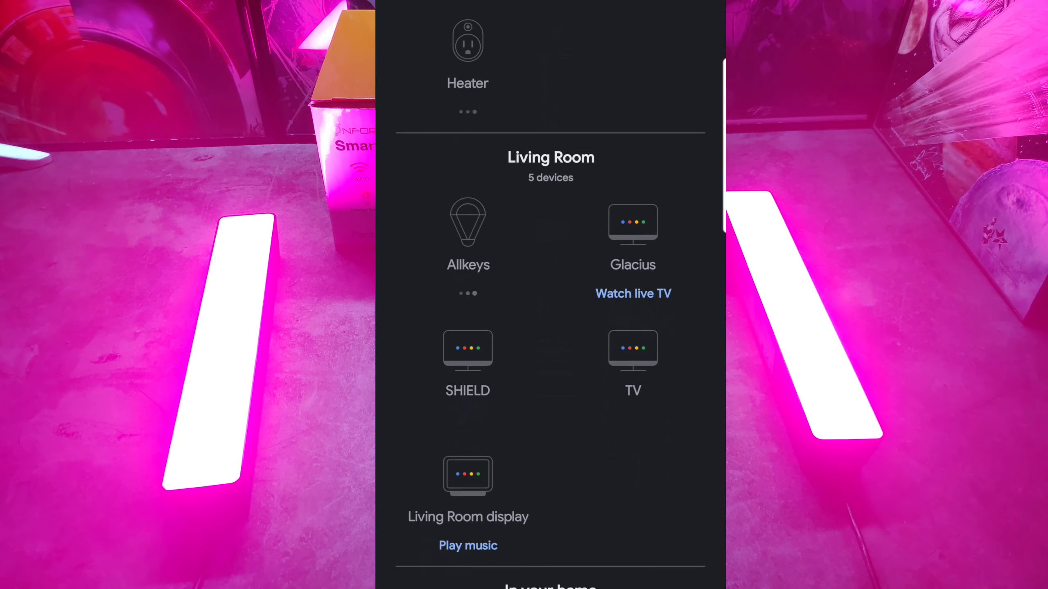
pyautogui.scroll(-3)
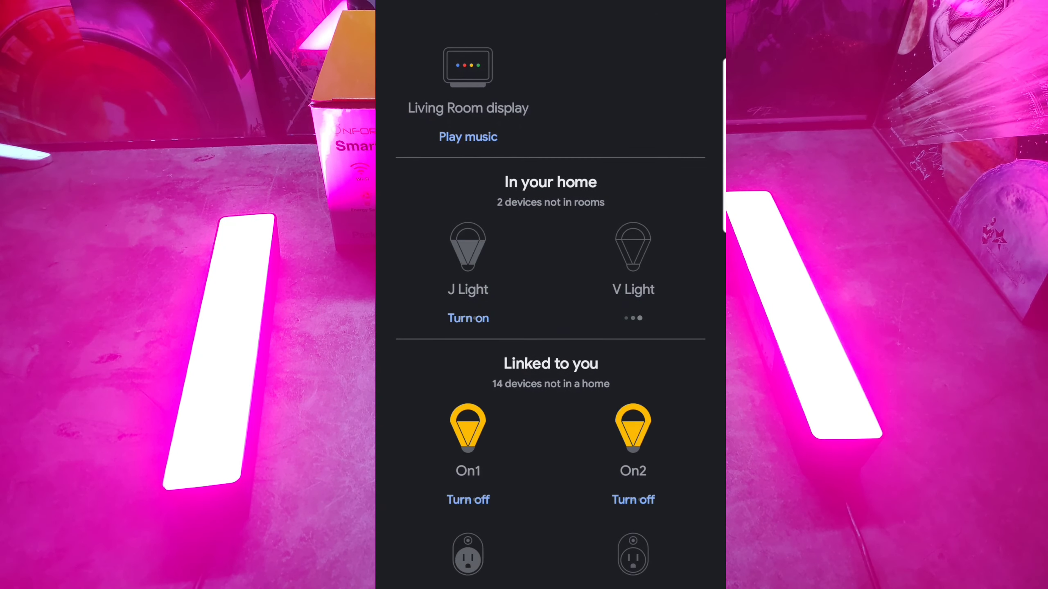